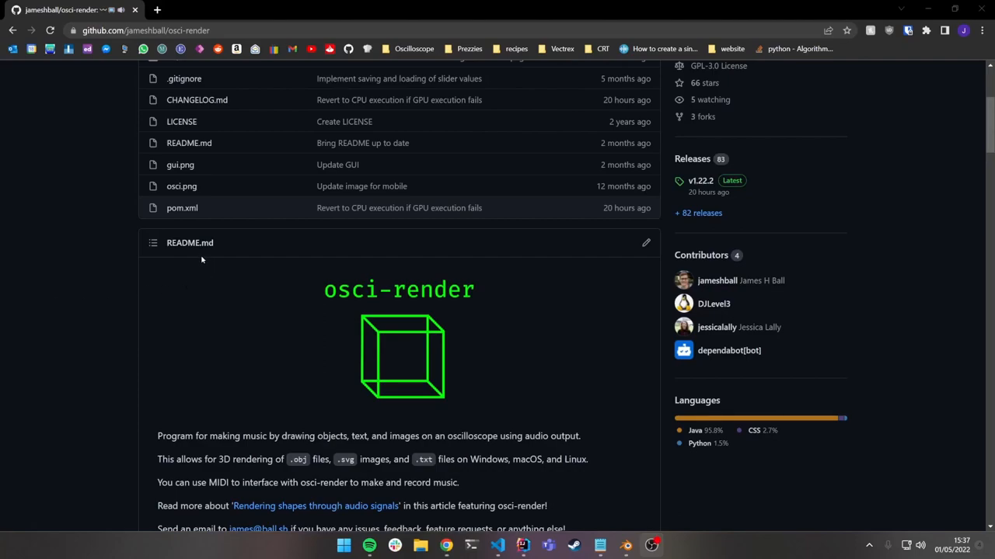
mouse_move(195, 276)
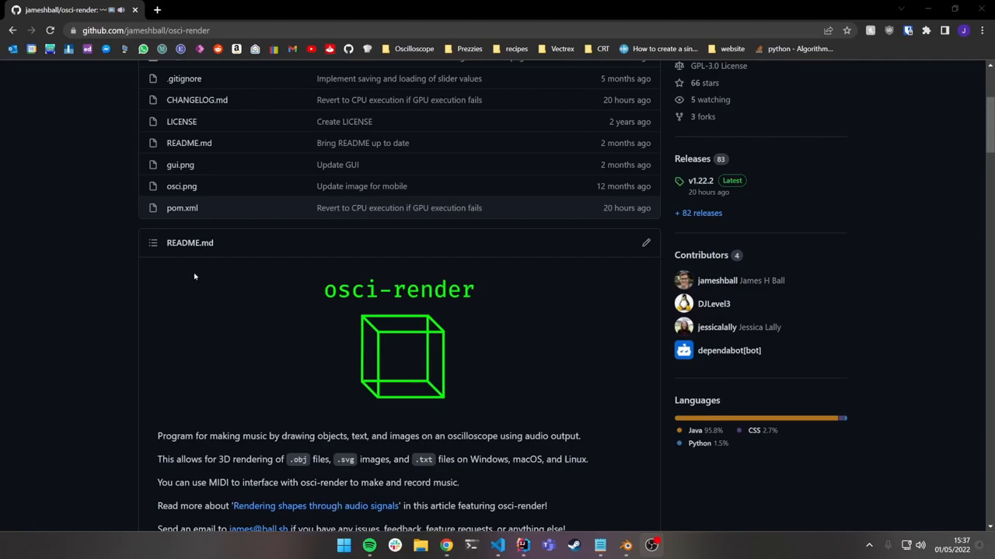
mouse_move(216, 283)
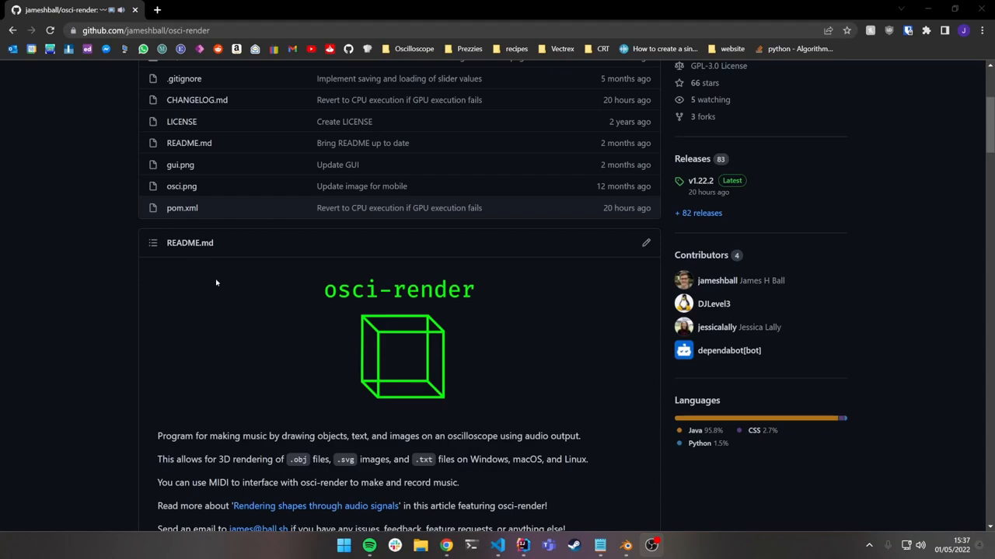
mouse_move(511, 272)
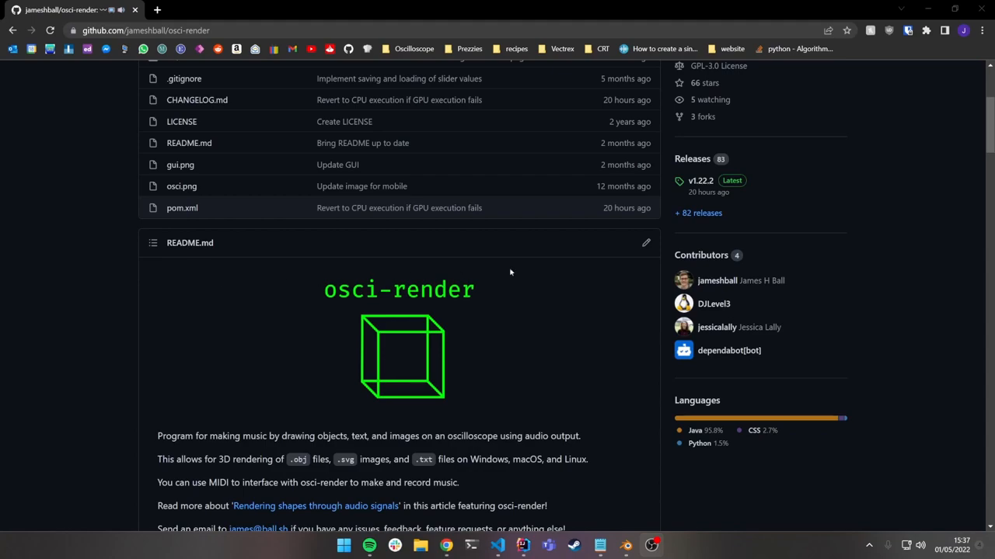
mouse_move(691, 158)
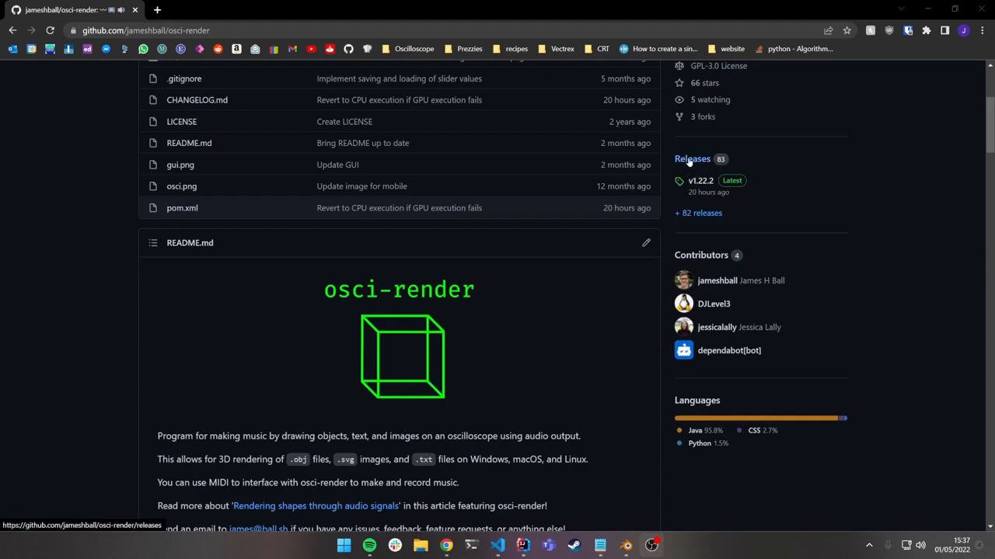
Download osci-render-1.22.2.exe and osci-render-blender-addon.zip, keeping the flagged installer.
click(692, 158)
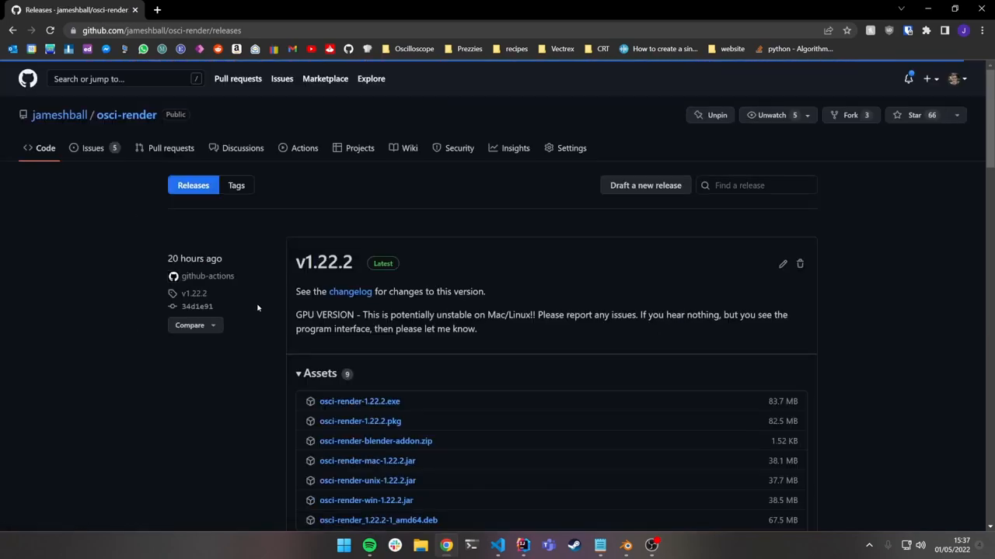
scroll(down, 3)
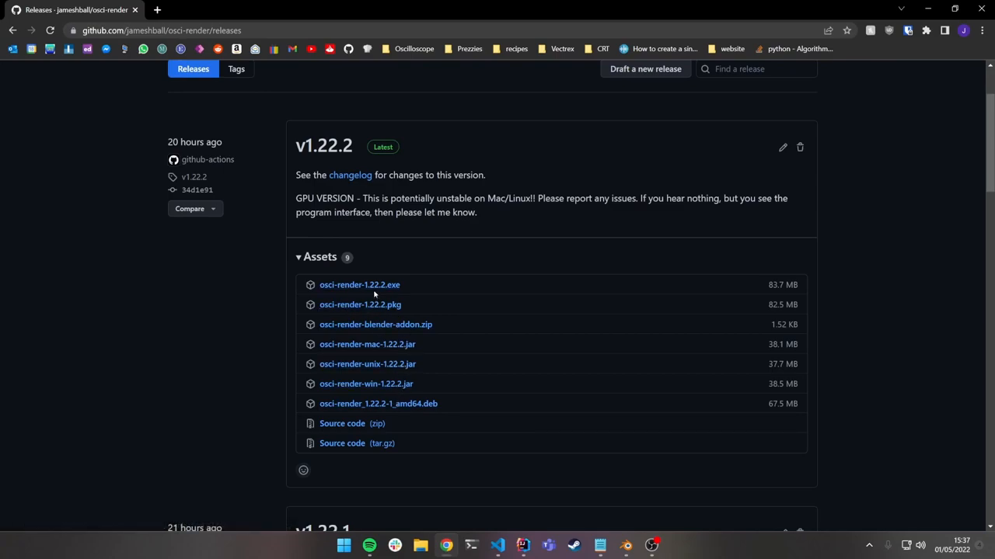
click(359, 285)
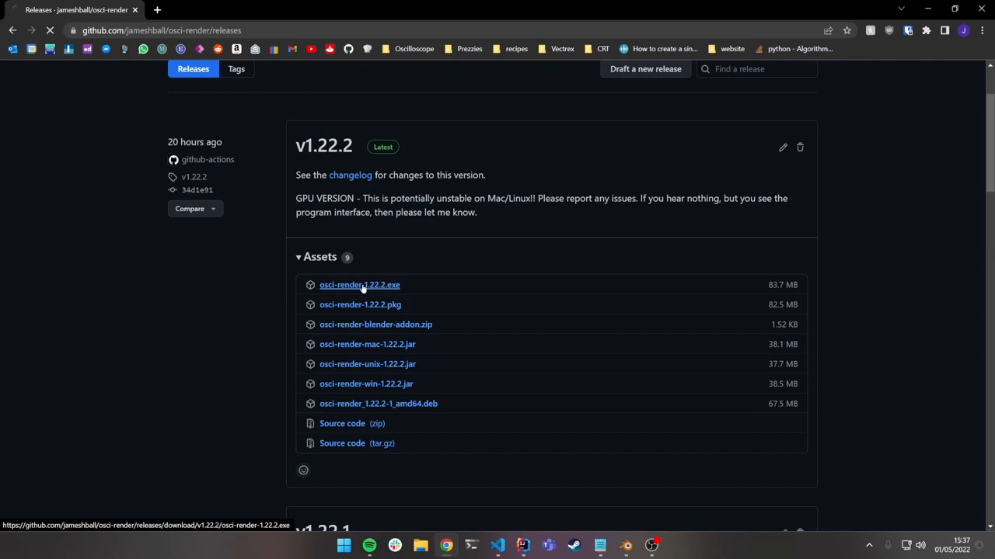
click(359, 285)
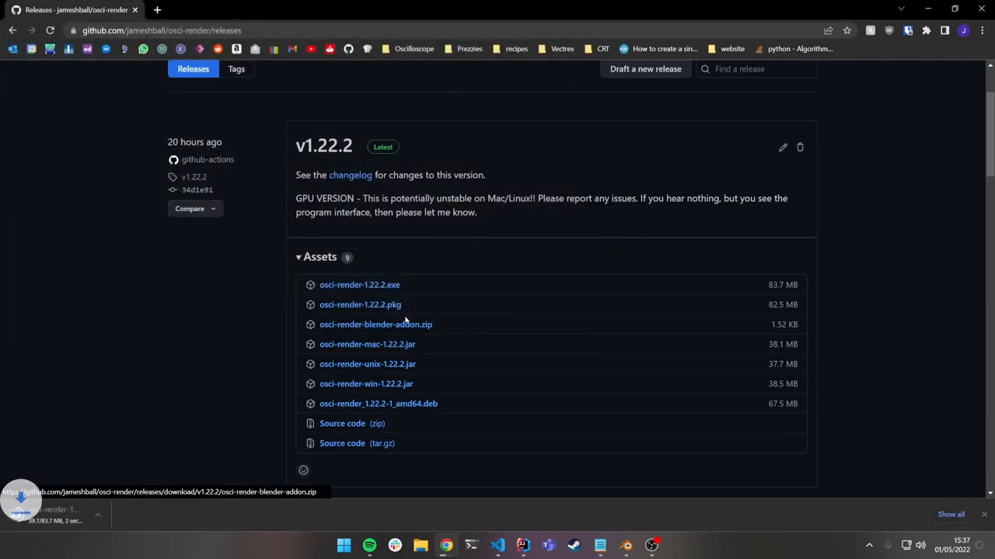
click(376, 324)
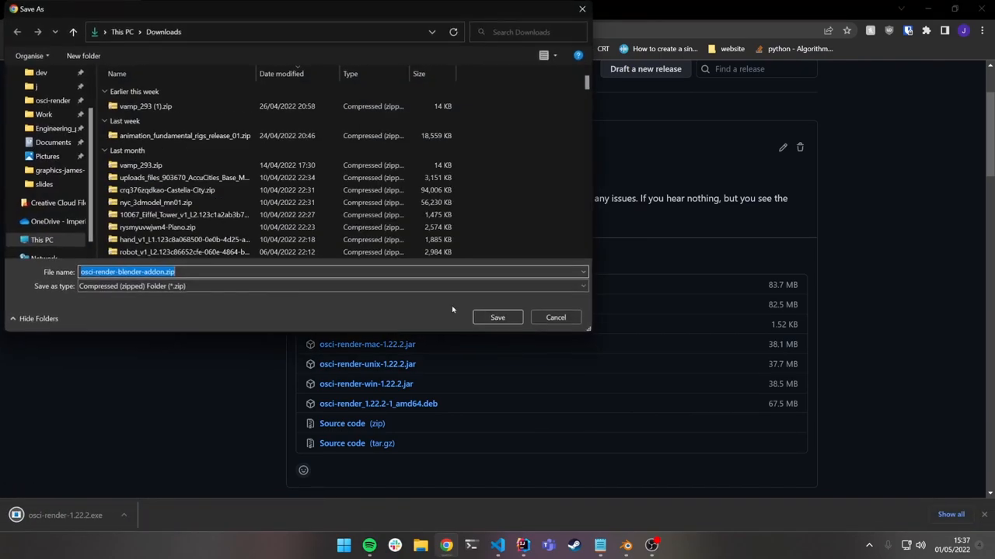
click(497, 317)
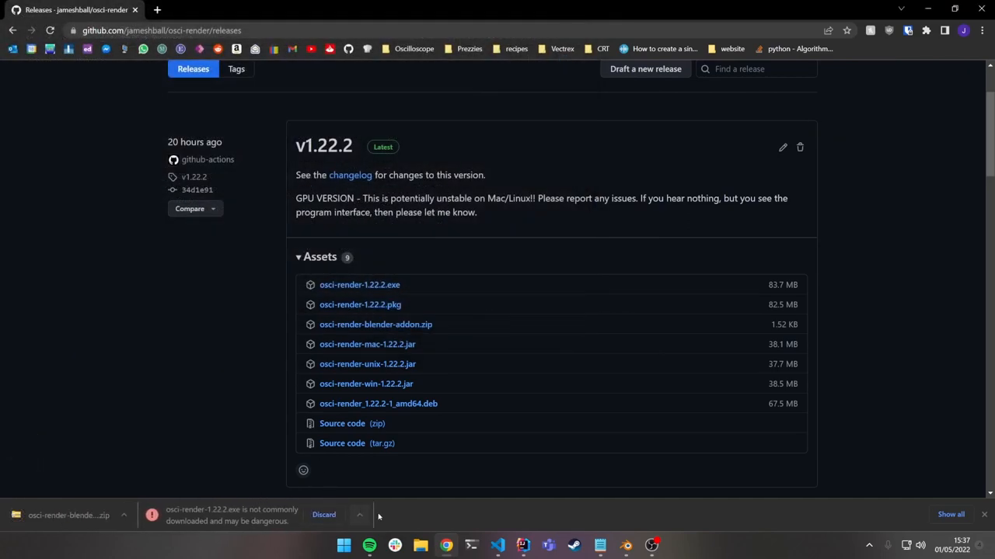
click(359, 514)
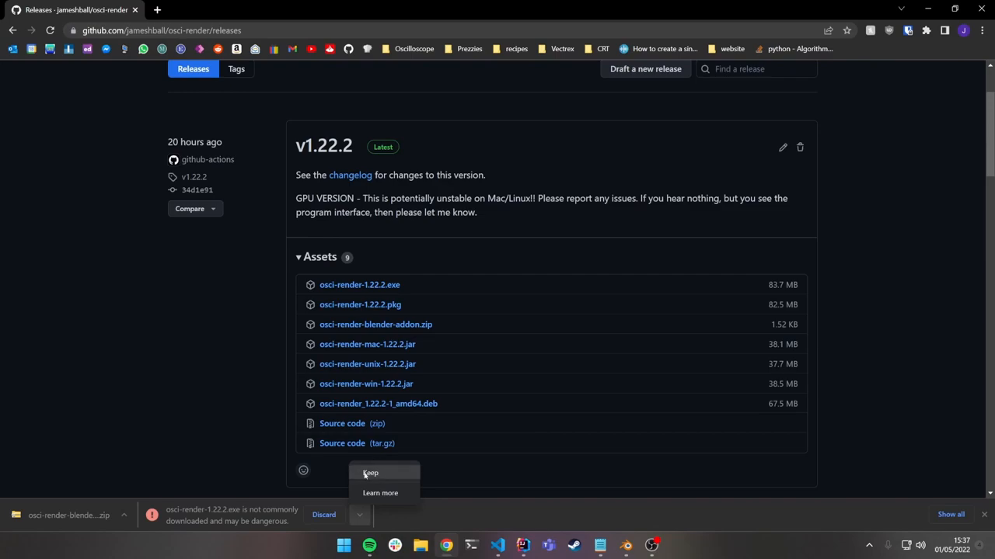
click(370, 473)
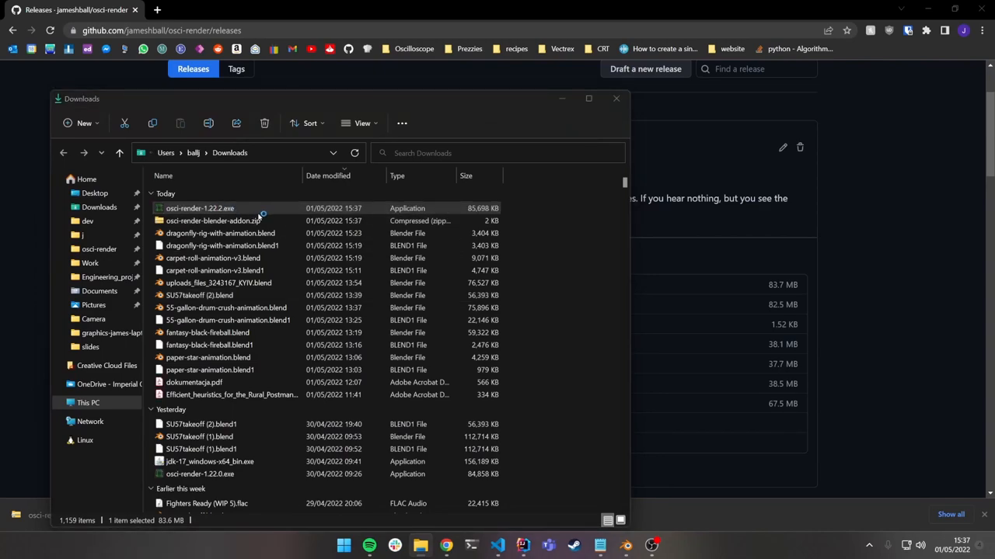
Run osci-render-1.22.2.exe from Downloads via More info > Run anyway, then open Start.
double_click(199, 209)
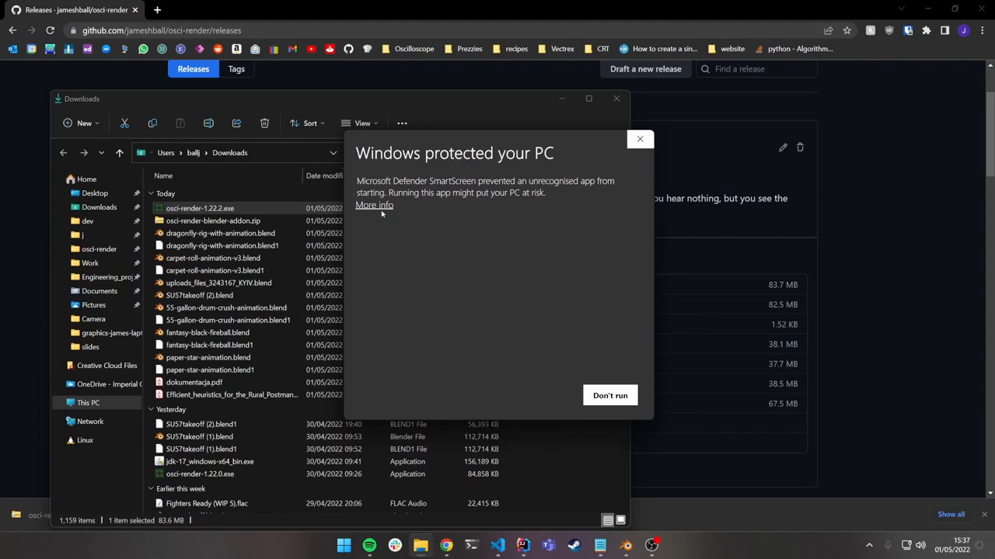
click(373, 205)
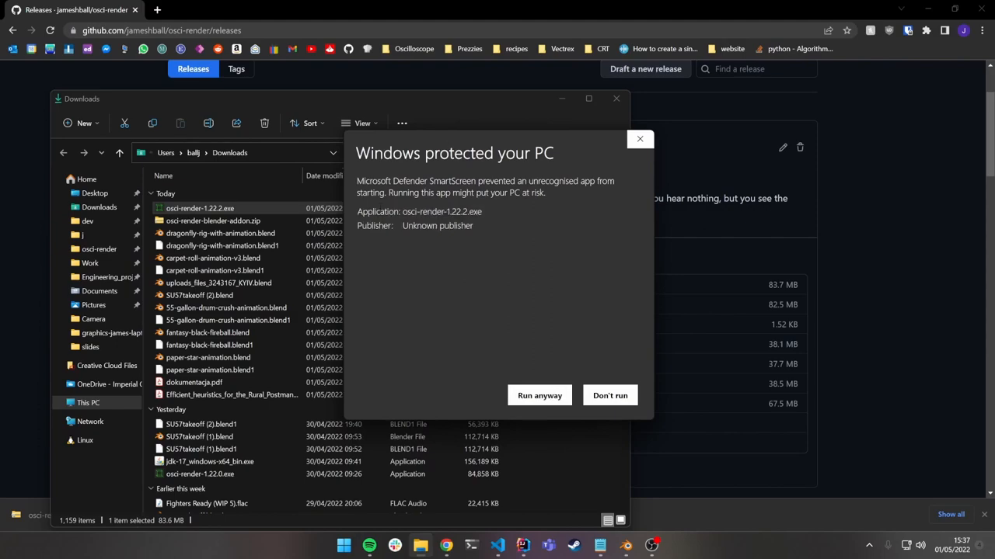
click(610, 396)
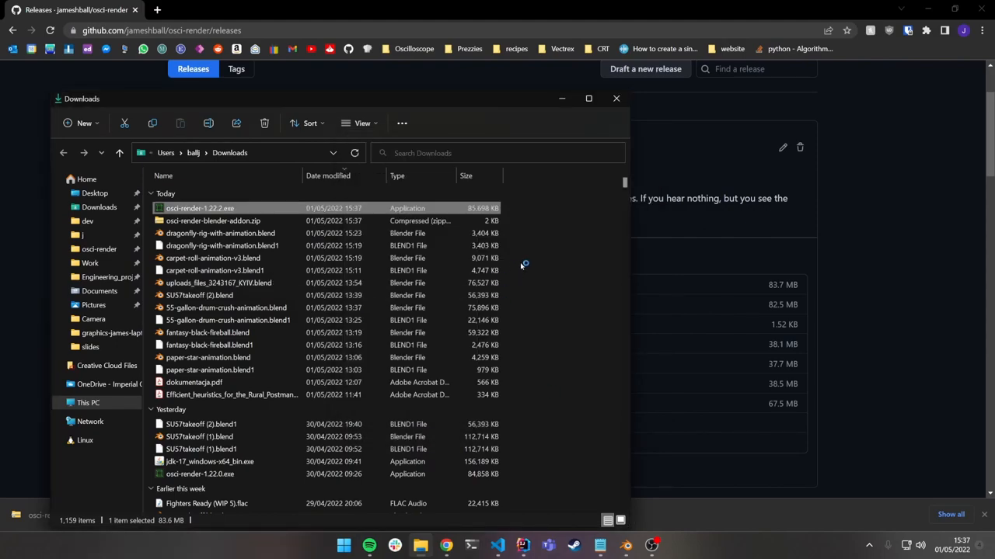
double_click(199, 208)
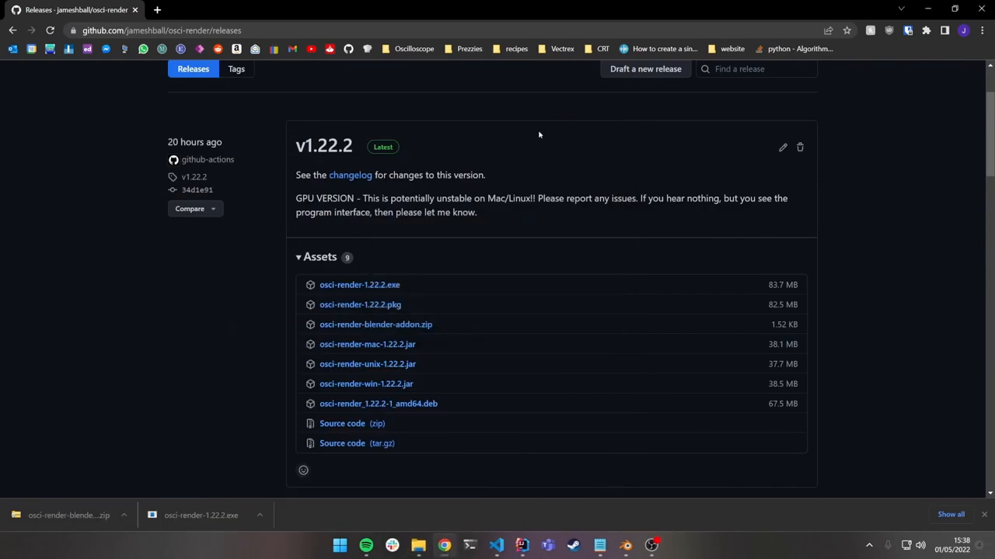
click(343, 545)
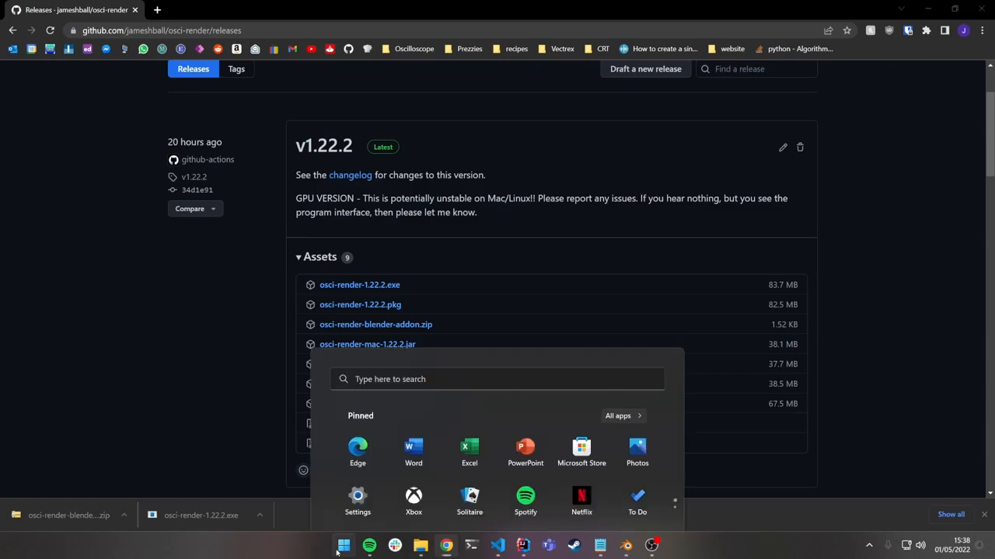
Search 'osci-render' in Start to launch the app.
text(osci-render)
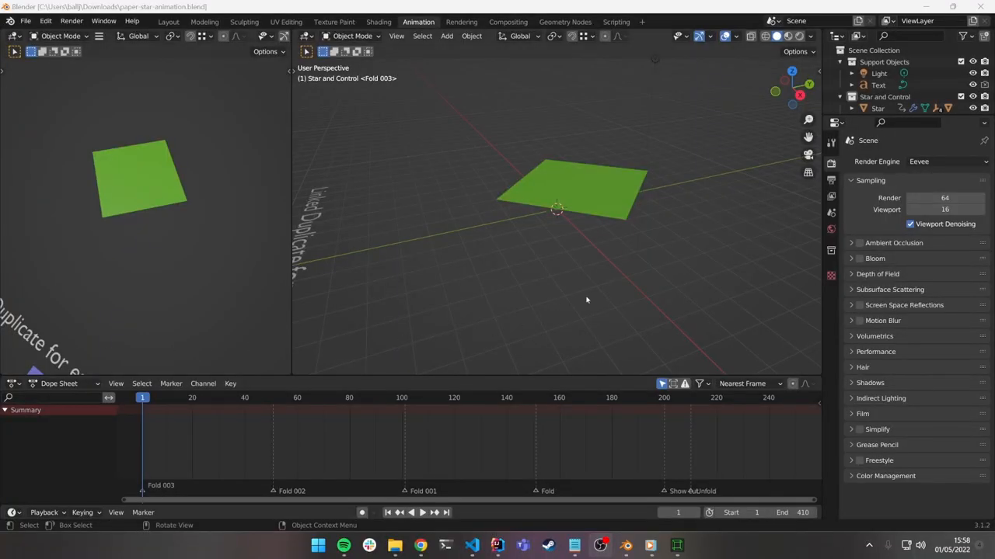
Install osci-render-blender-addon.zip through Edit > Preferences > Add-ons > Install.
click(45, 21)
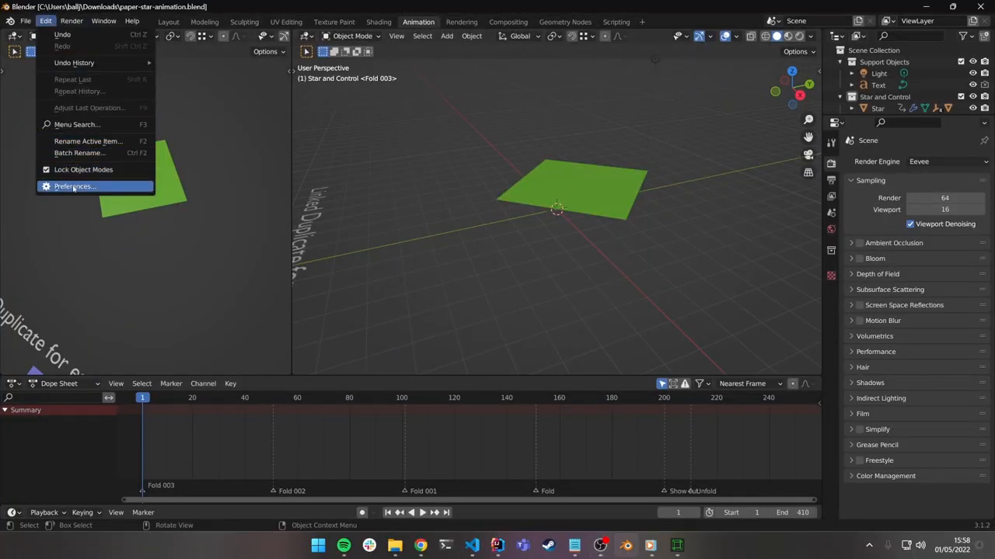
mouse_move(91, 190)
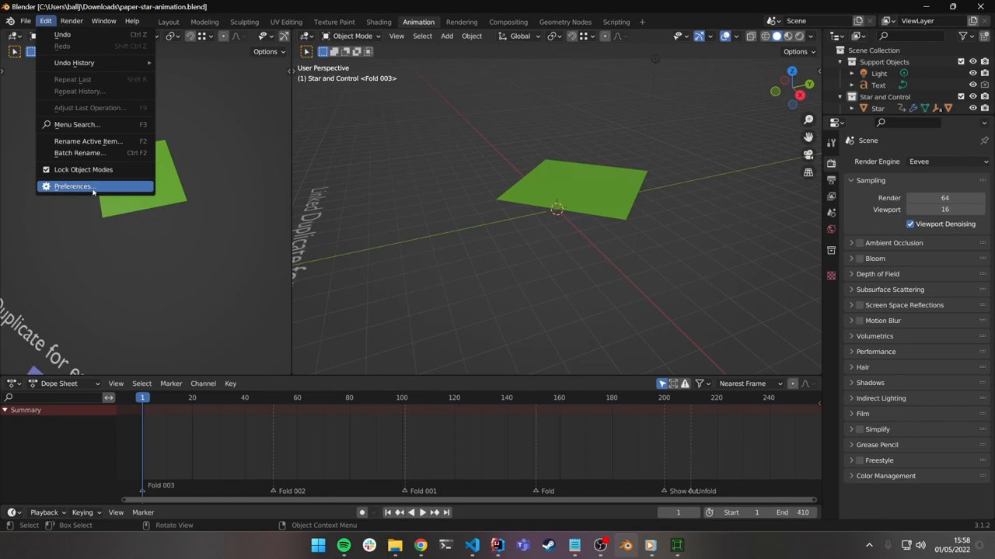
click(72, 186)
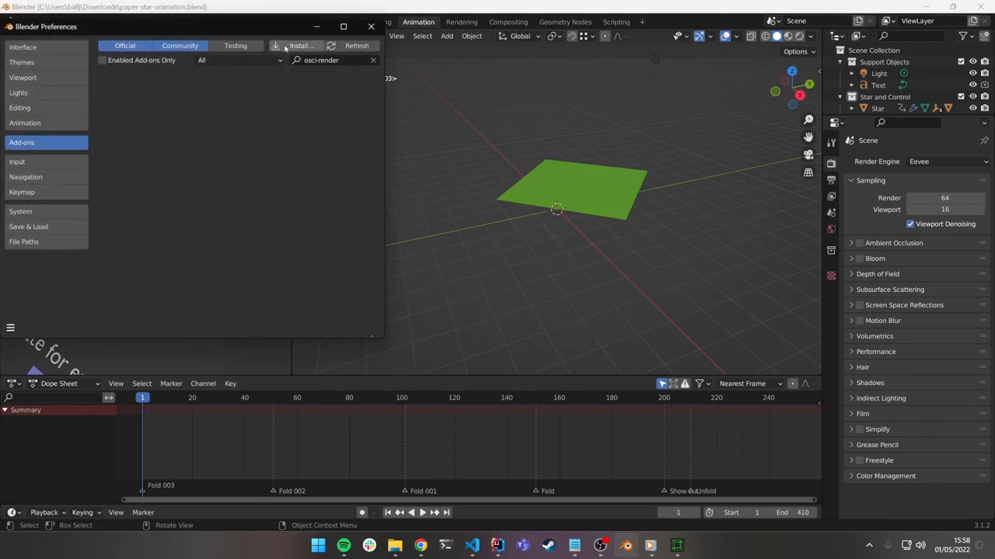
click(300, 45)
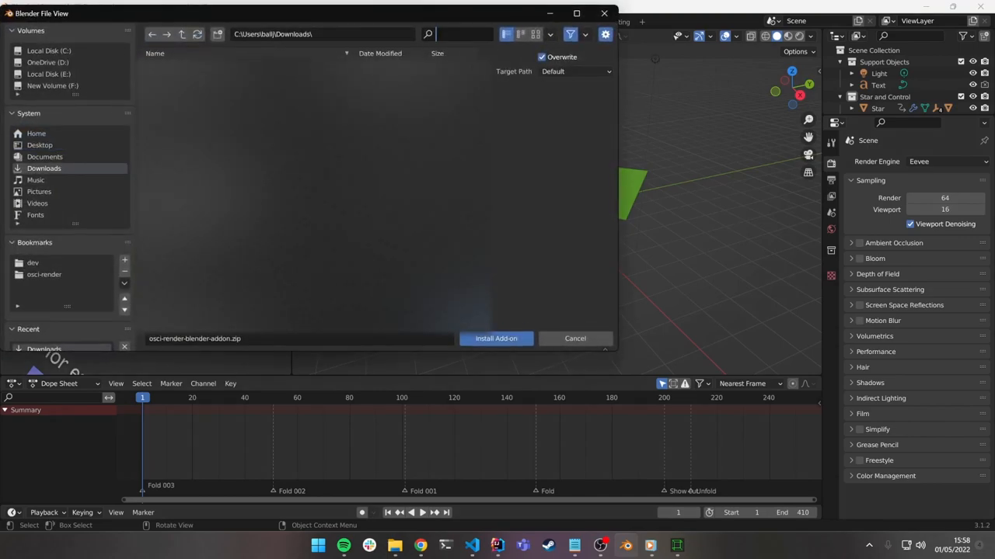
text(osci)
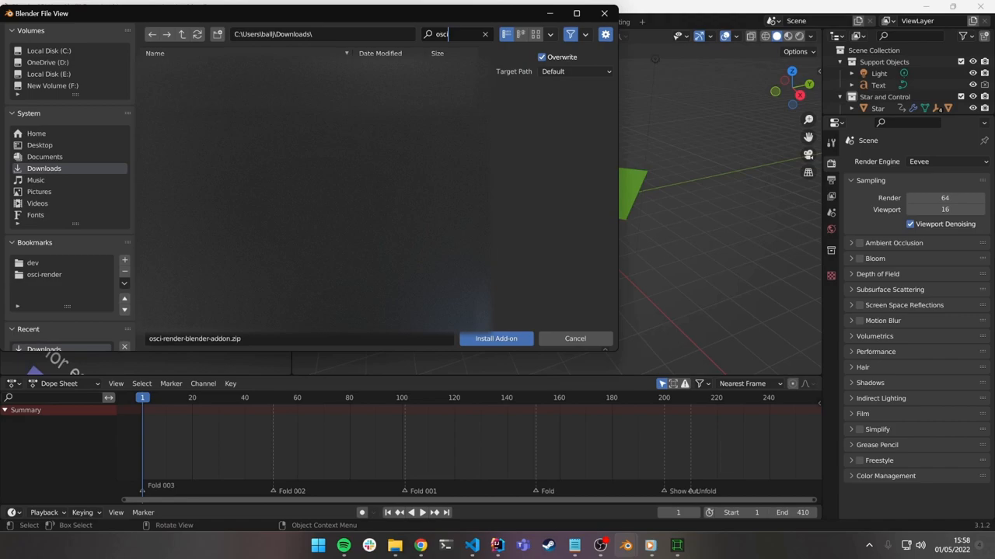
click(225, 112)
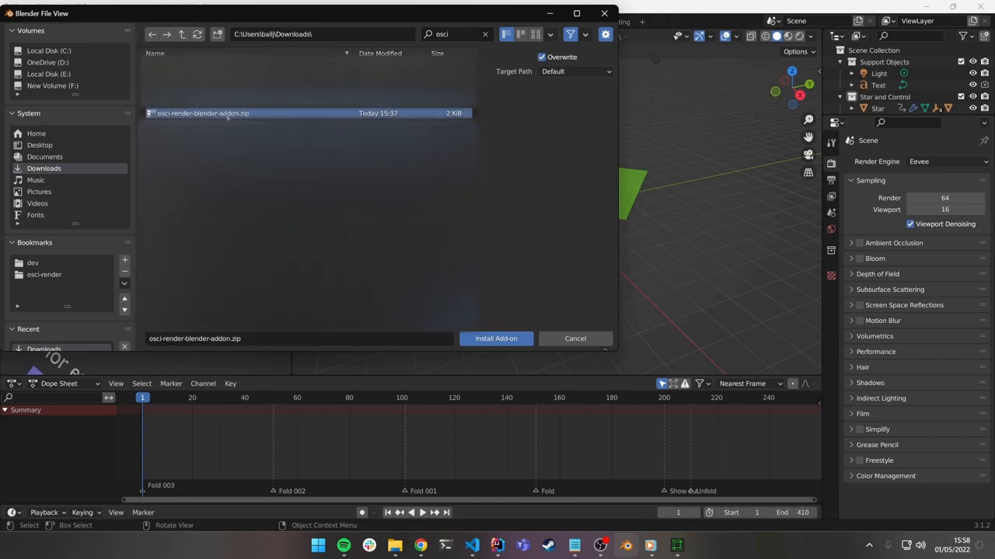
click(494, 338)
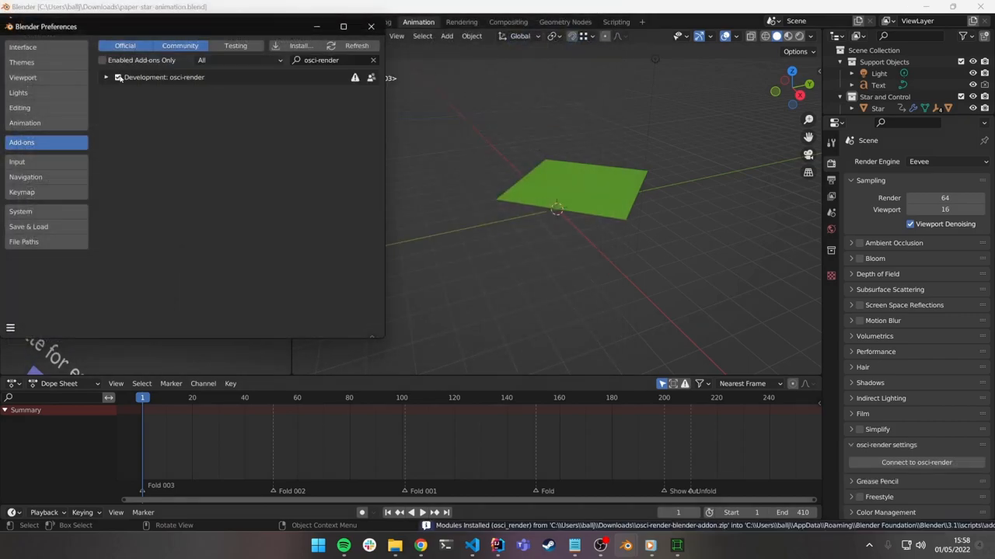
click(118, 77)
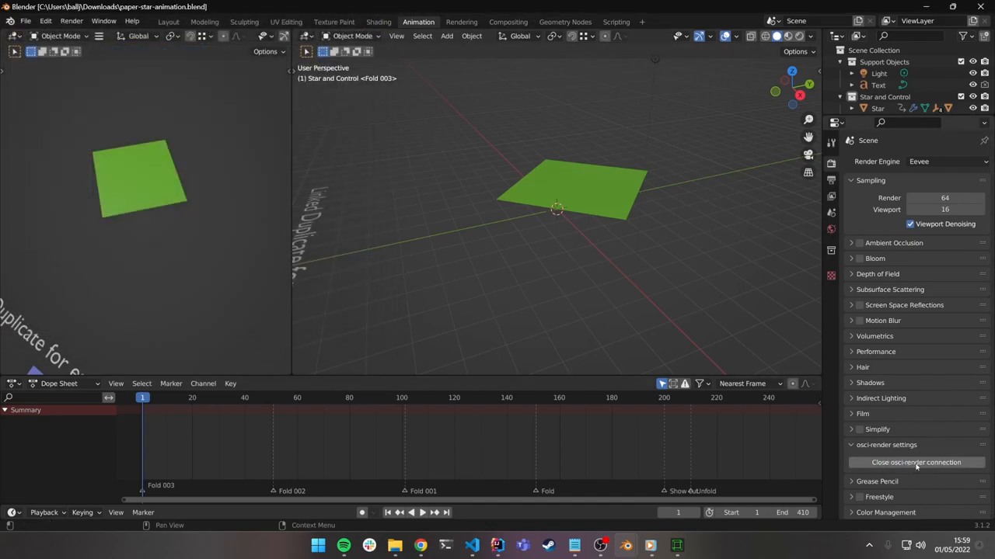
Confirm osci-render is receiving Blender's stream as external input.
click(916, 463)
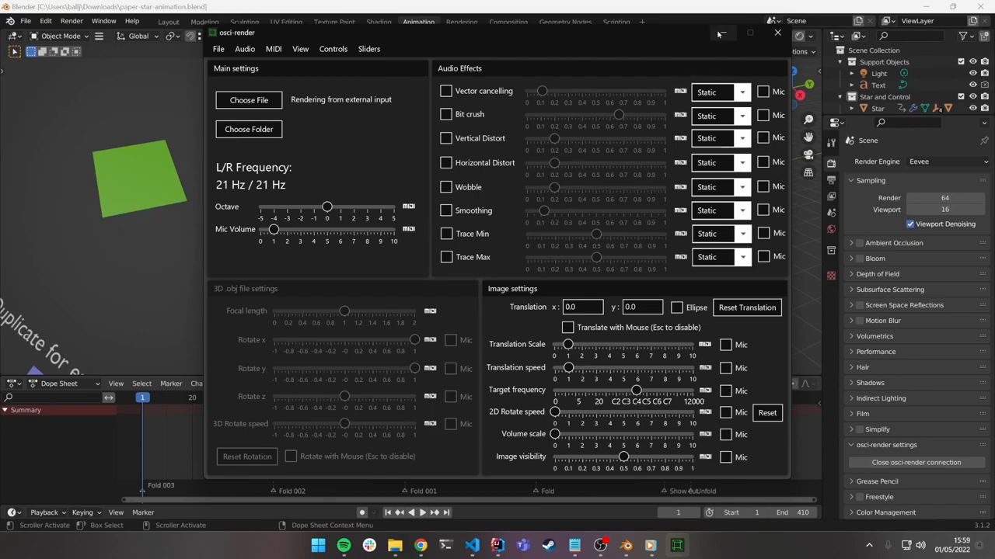
mouse_move(718, 33)
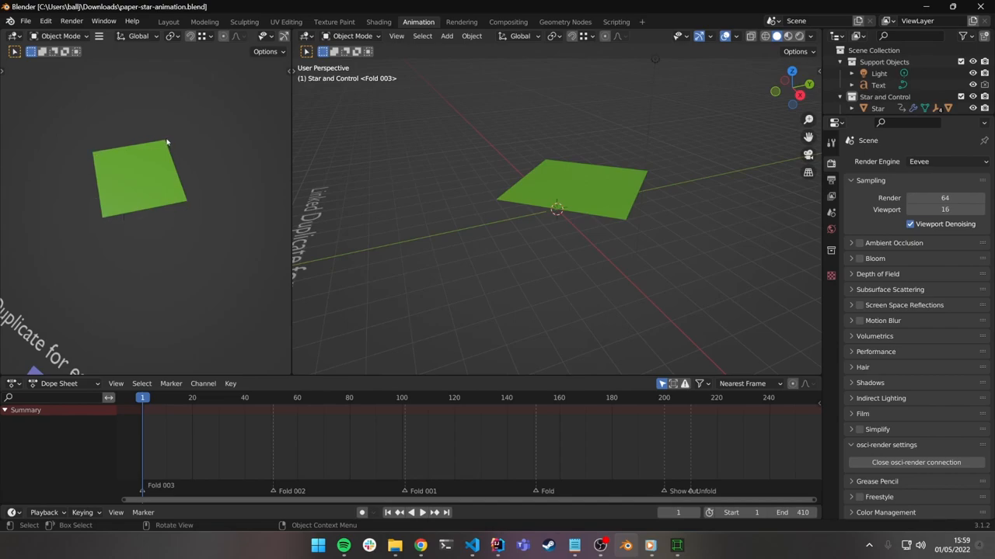
mouse_move(520, 232)
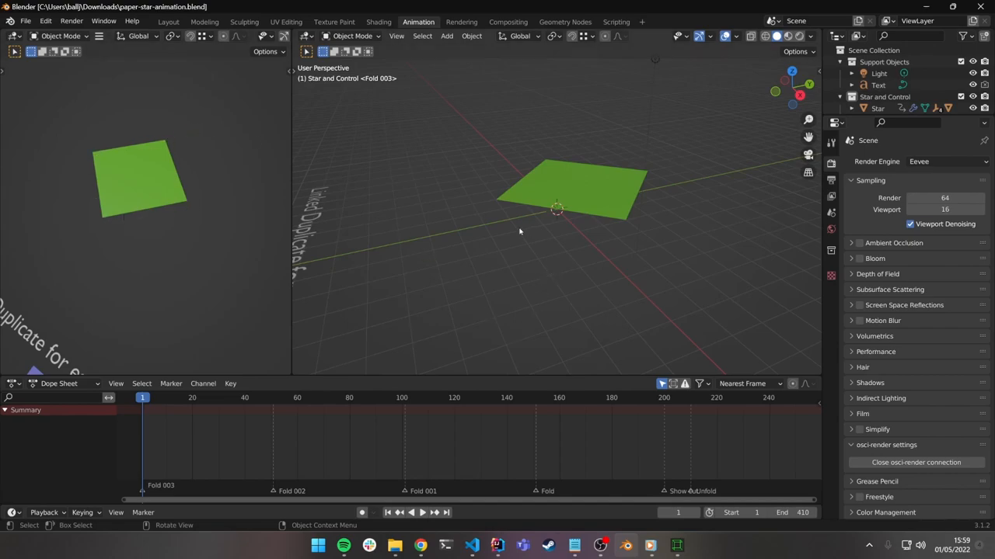
mouse_move(538, 261)
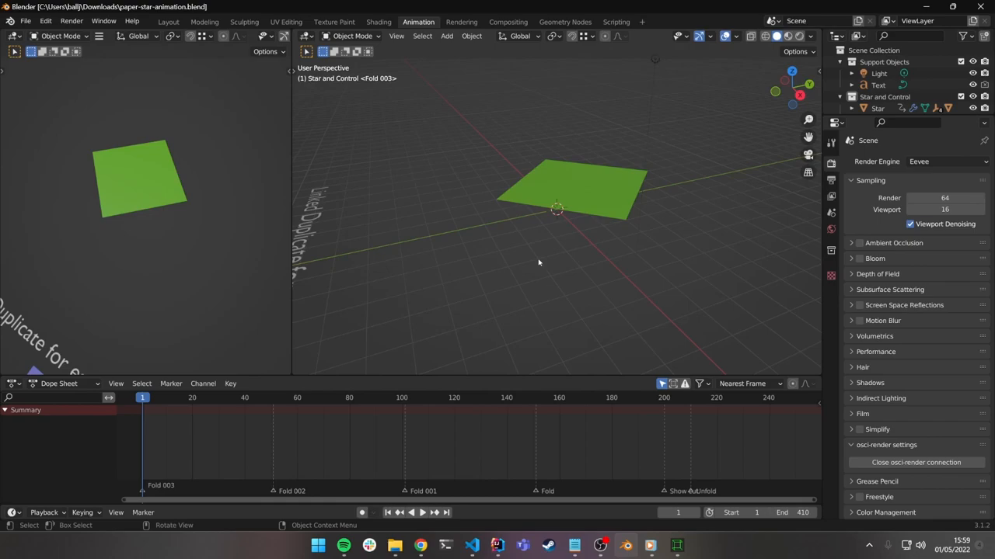
Add a camera to the Star and Control collection.
click(446, 36)
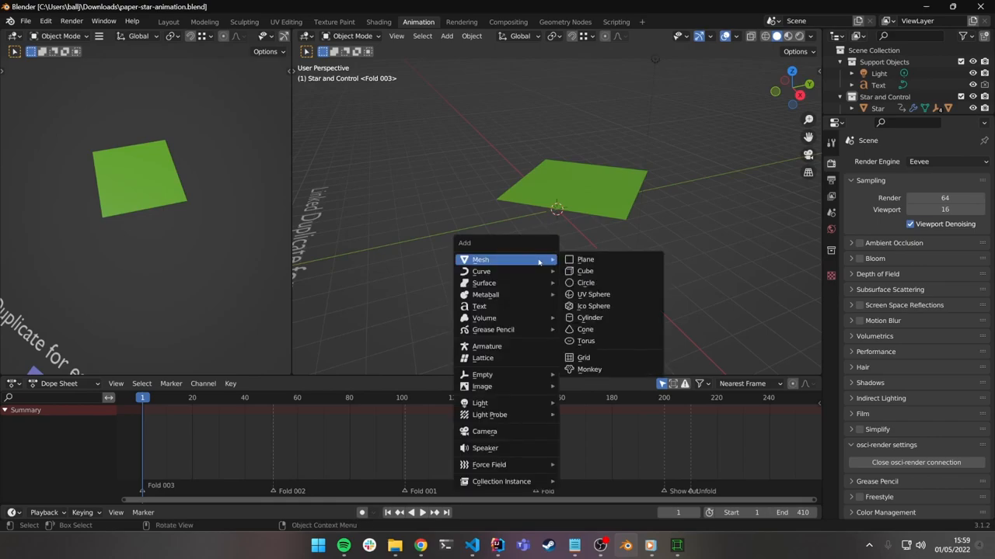
click(485, 431)
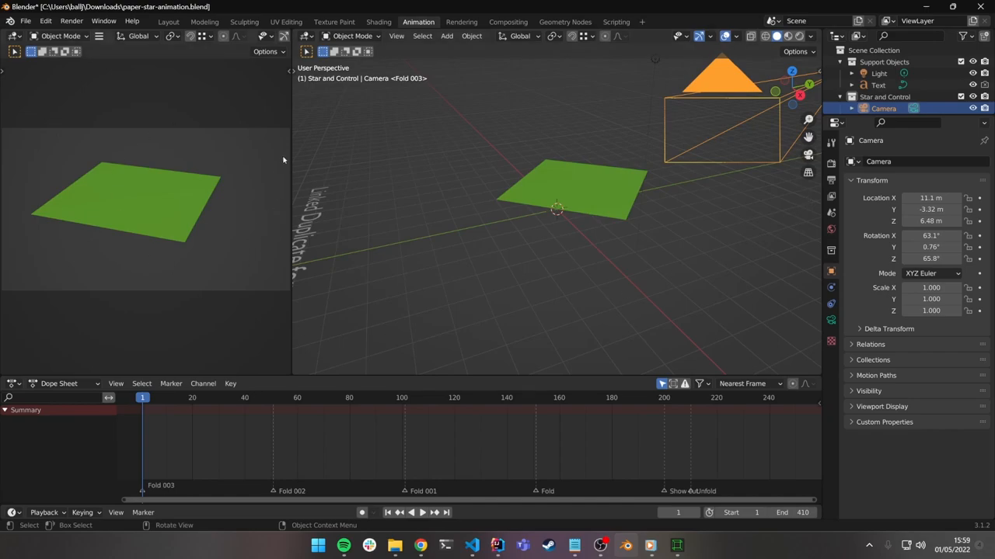
mouse_move(12, 113)
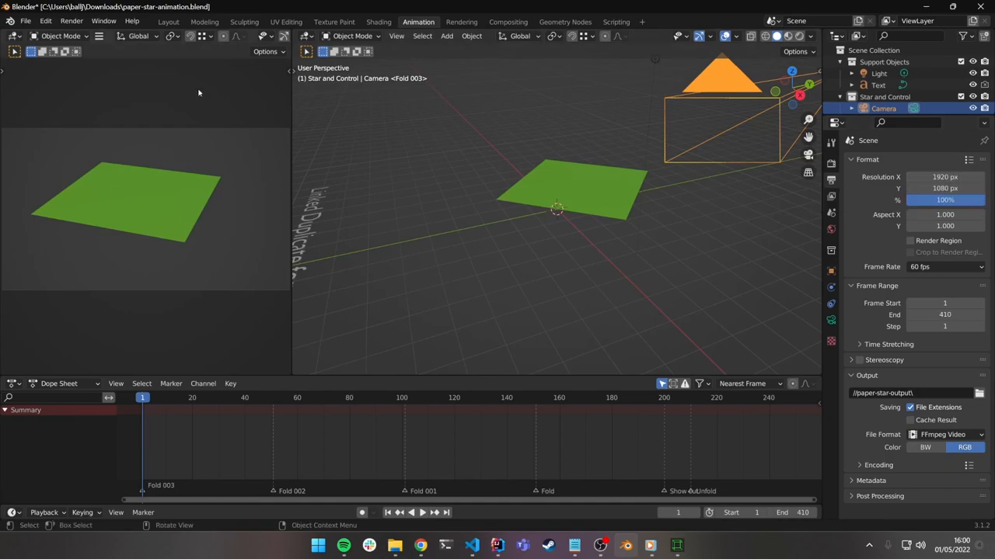
mouse_move(336, 281)
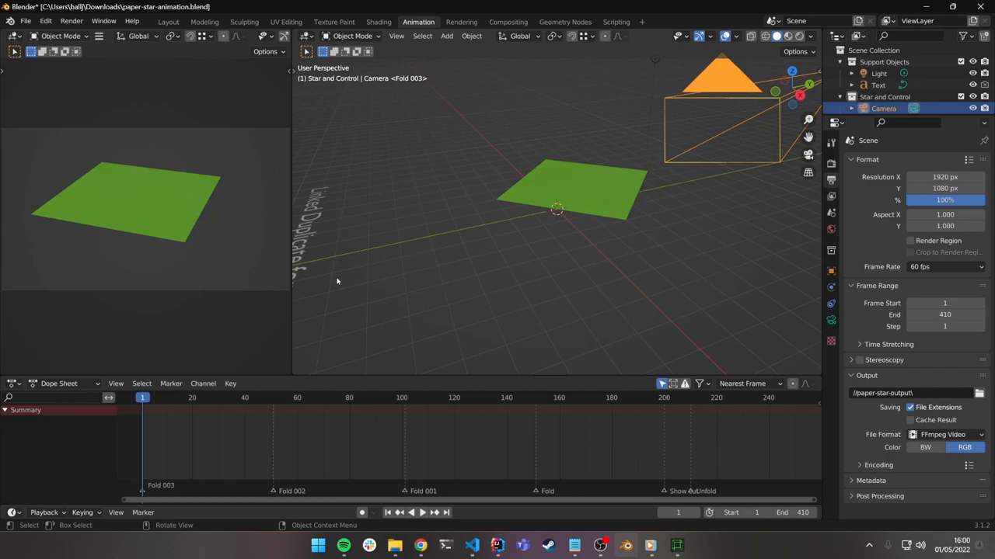
mouse_move(925, 165)
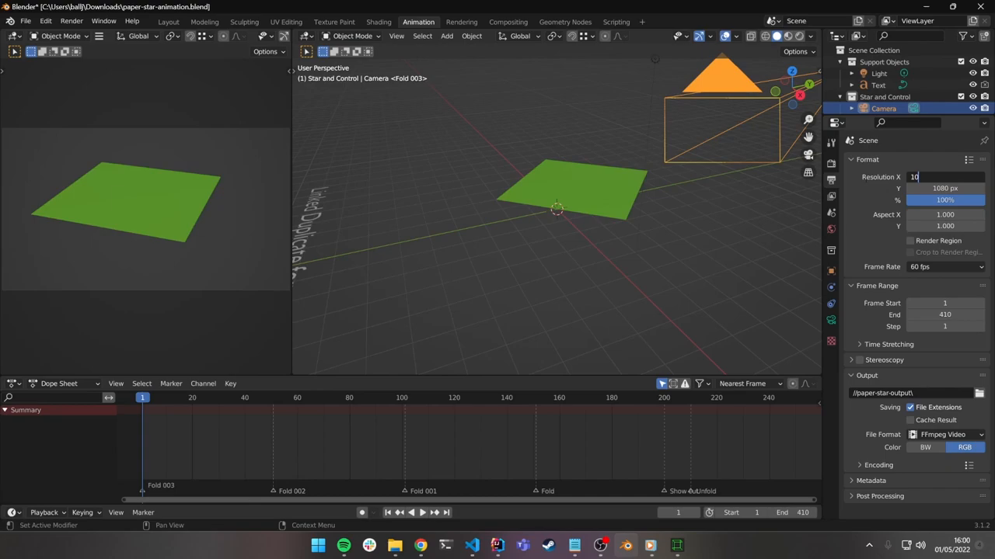
Enter 1080 for Resolution X in Output Properties.
text(1080 px)
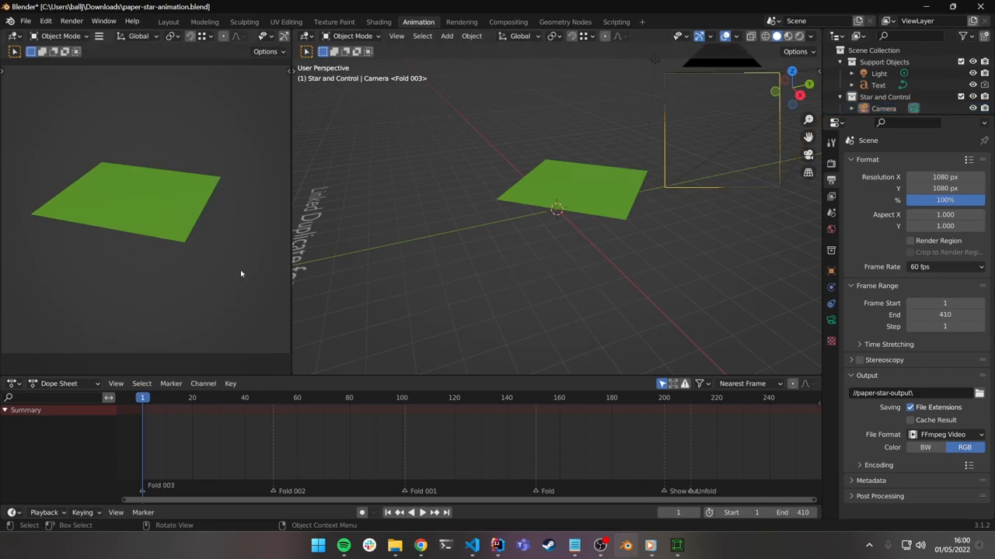
mouse_move(533, 277)
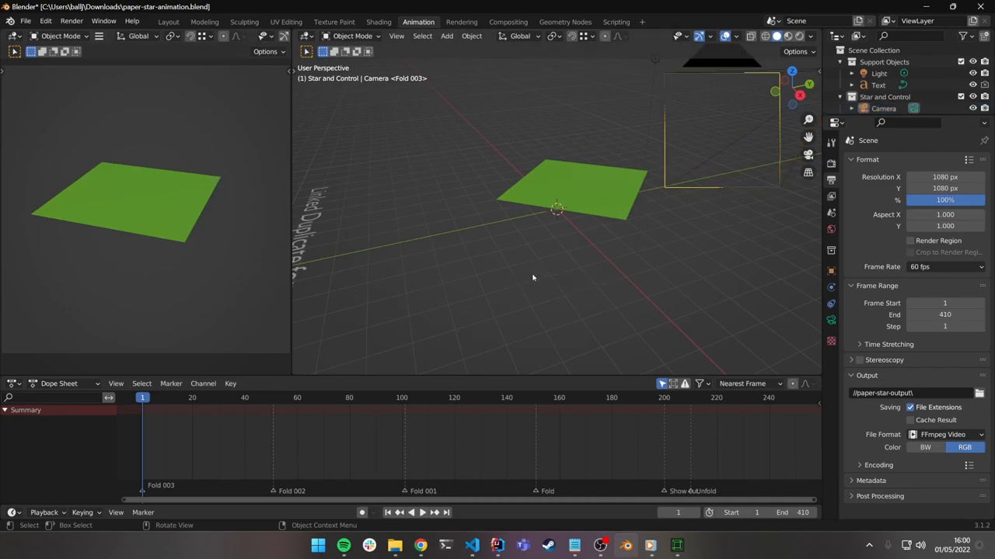
Add a Grease Pencil Scene Line Art object and view its Line Art modifier.
click(446, 35)
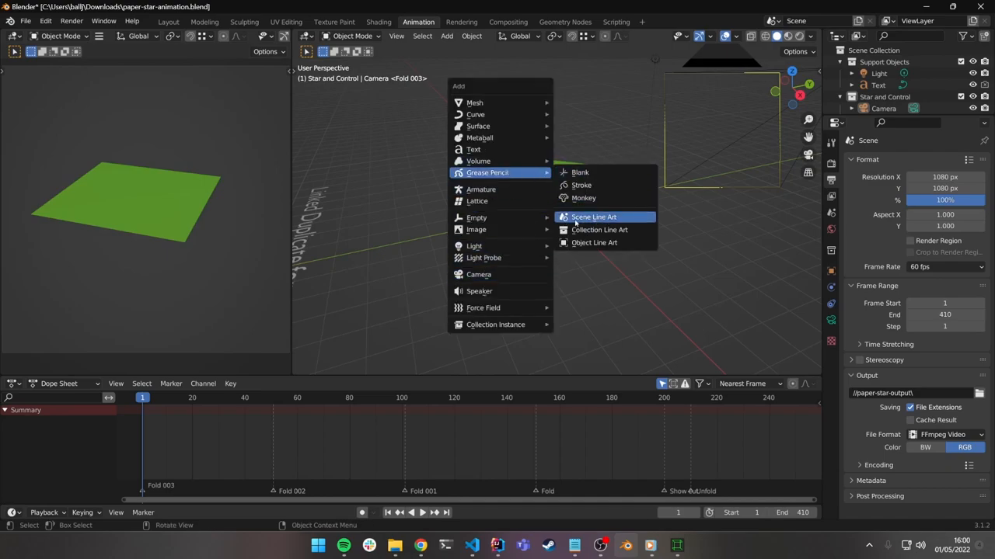
mouse_move(593, 217)
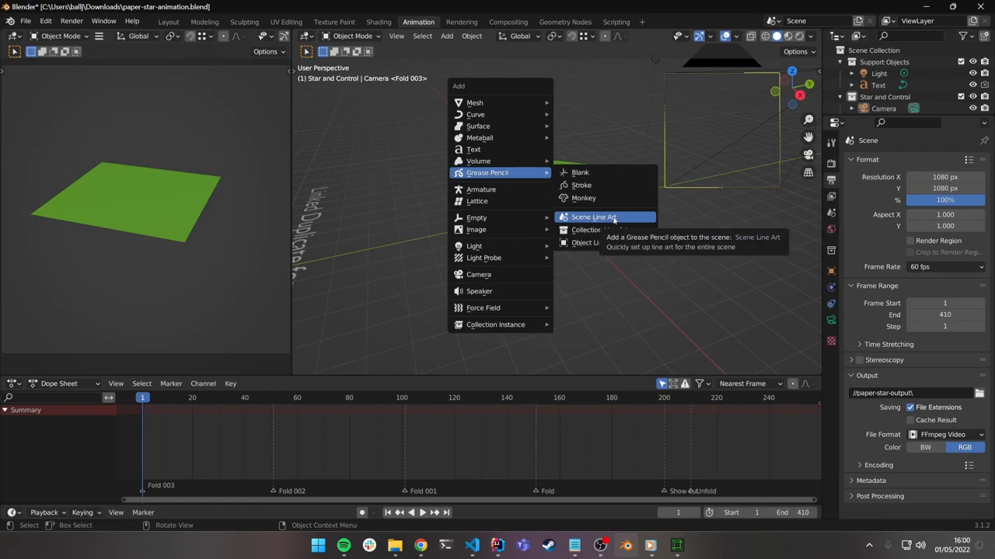
click(593, 217)
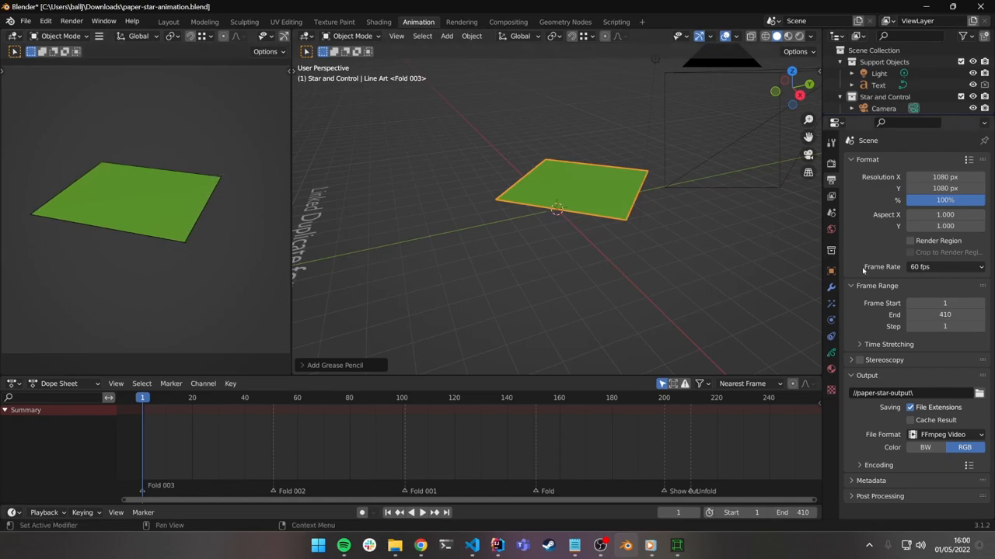
click(882, 80)
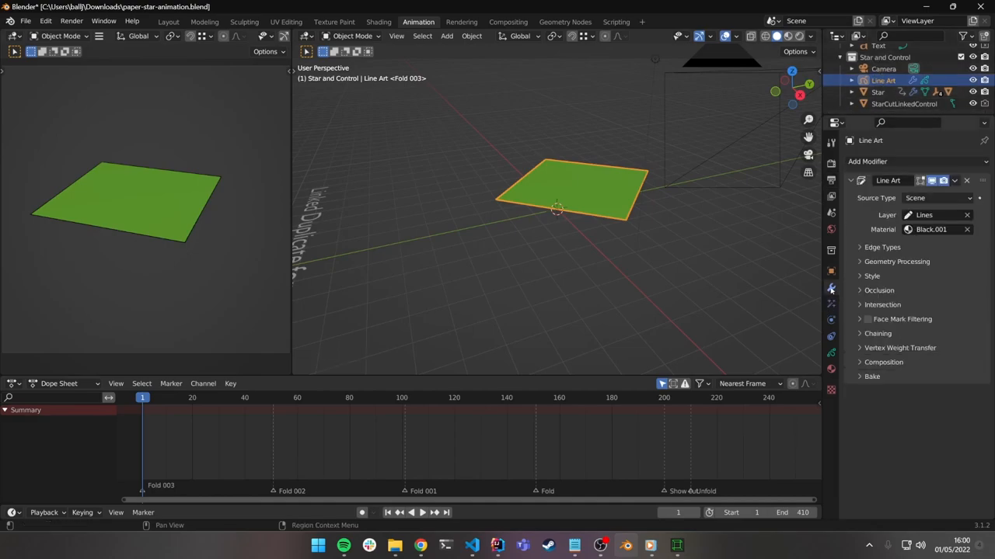
Bake the Line Art modifier with Bake Line Art (All).
click(872, 377)
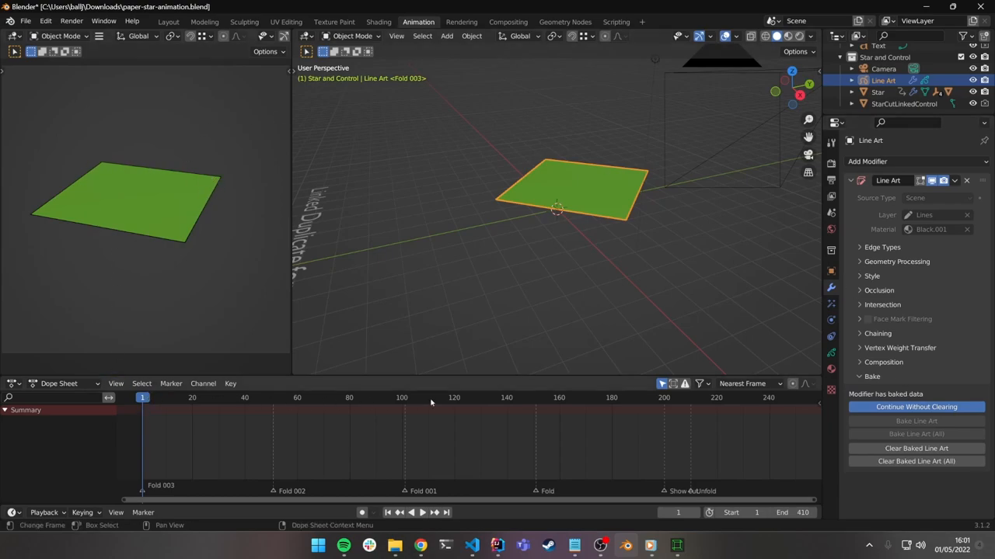
mouse_move(99, 170)
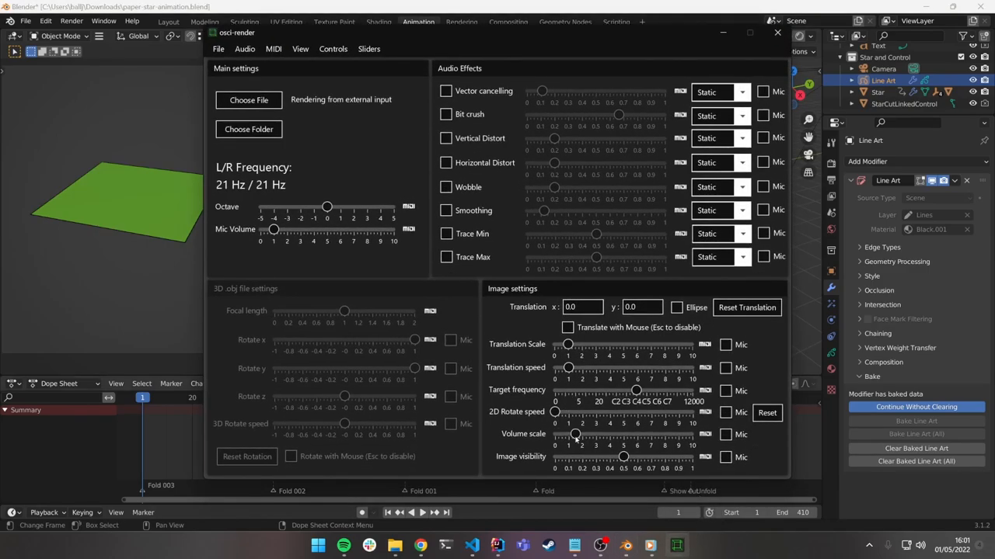
Drag the Image settings Volume slider right to show the square outline.
drag(575, 434, 594, 434)
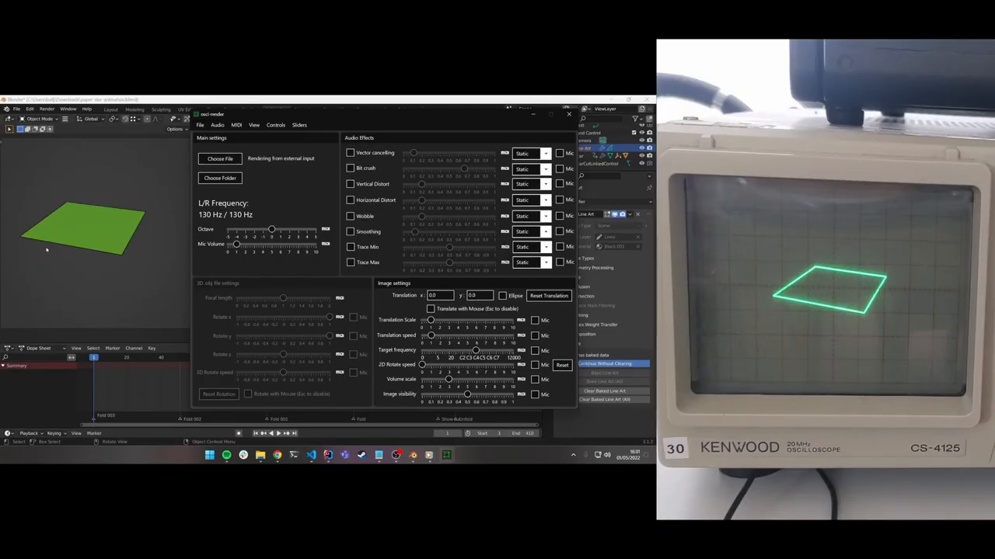
mouse_move(117, 280)
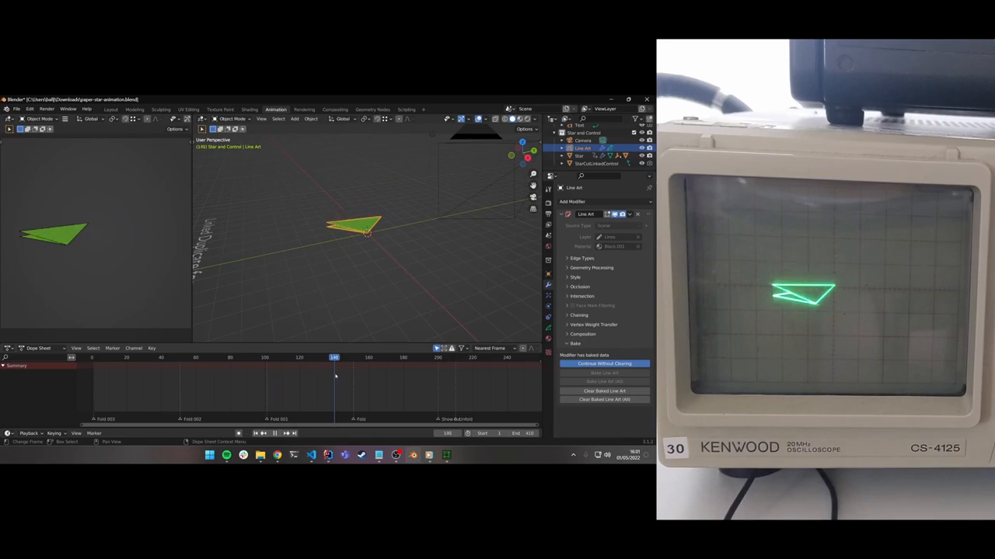
Play the paper star folding animation from the timeline so the oscilloscope traces each fold.
click(461, 357)
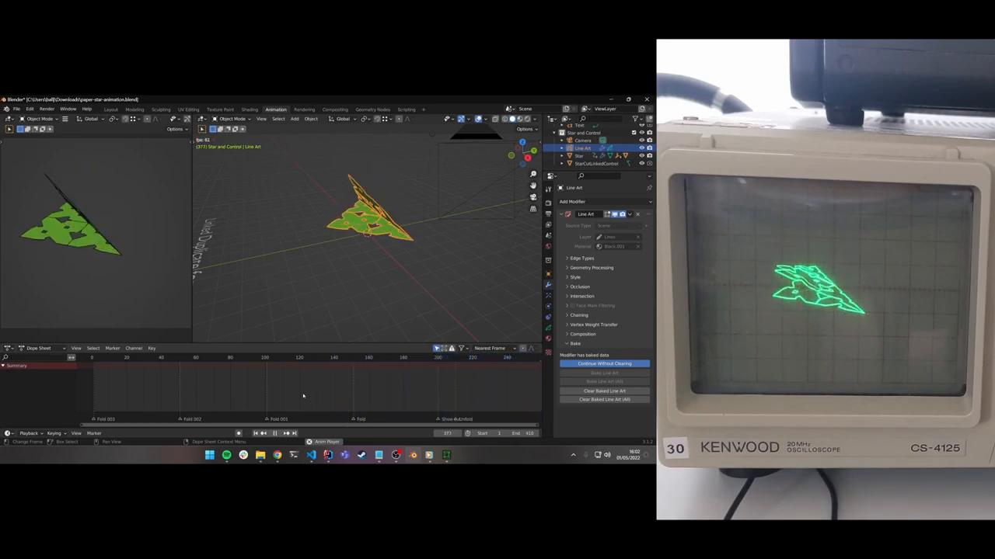
click(241, 357)
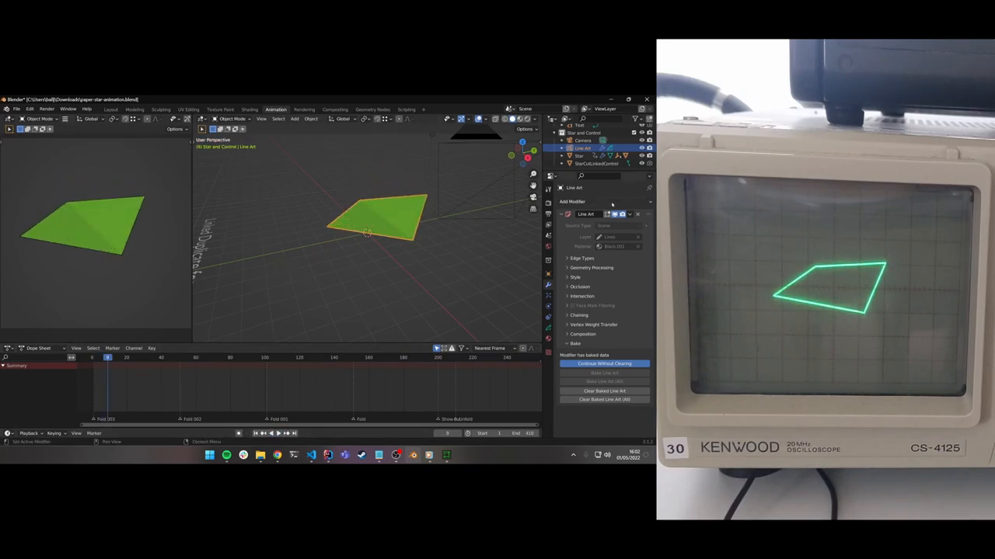
Clear the baked line art and rebake it with only Contour edges enabled.
click(581, 258)
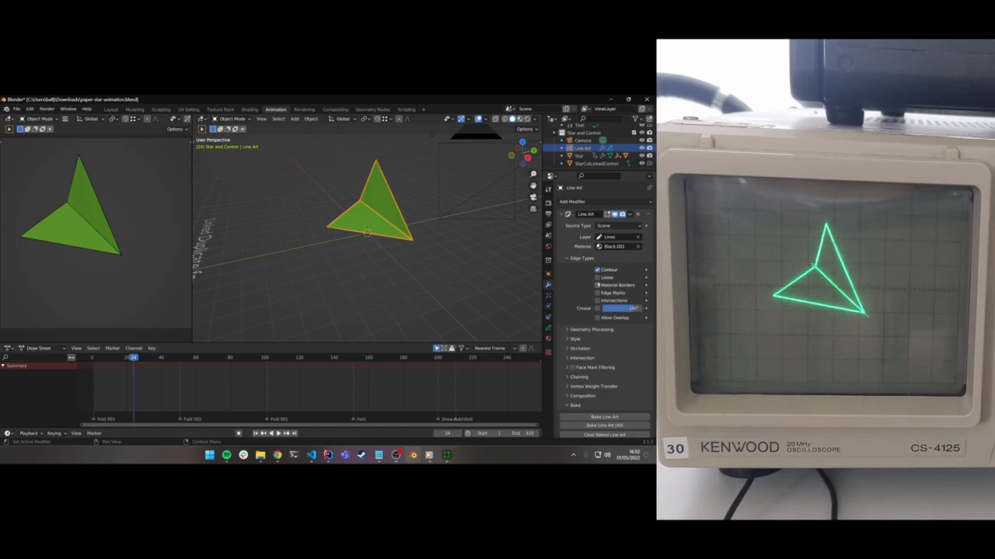
click(604, 417)
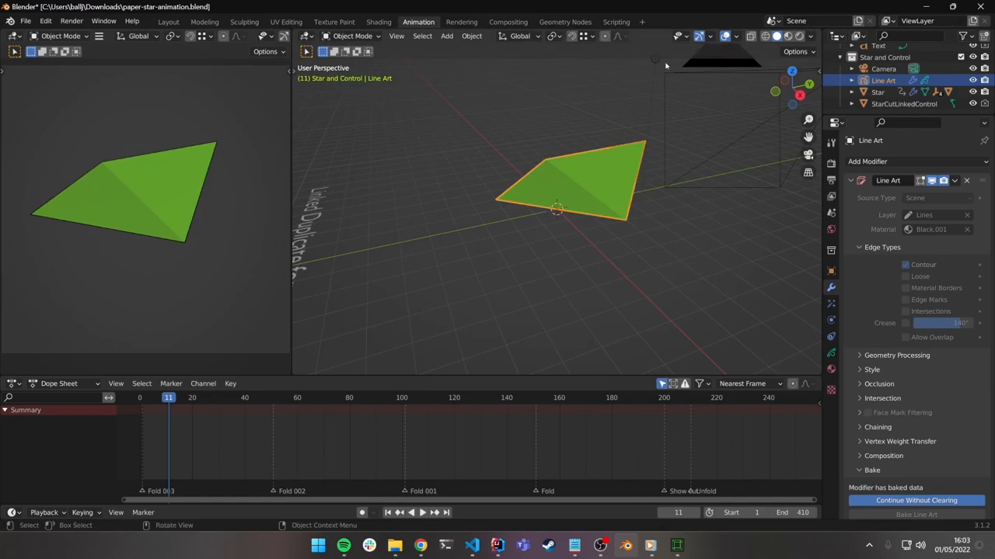
mouse_move(747, 13)
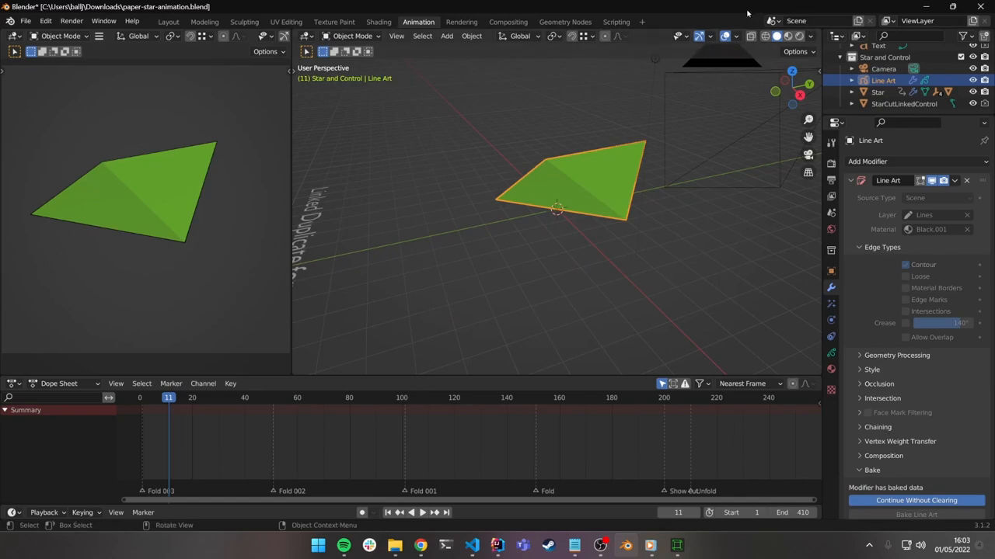